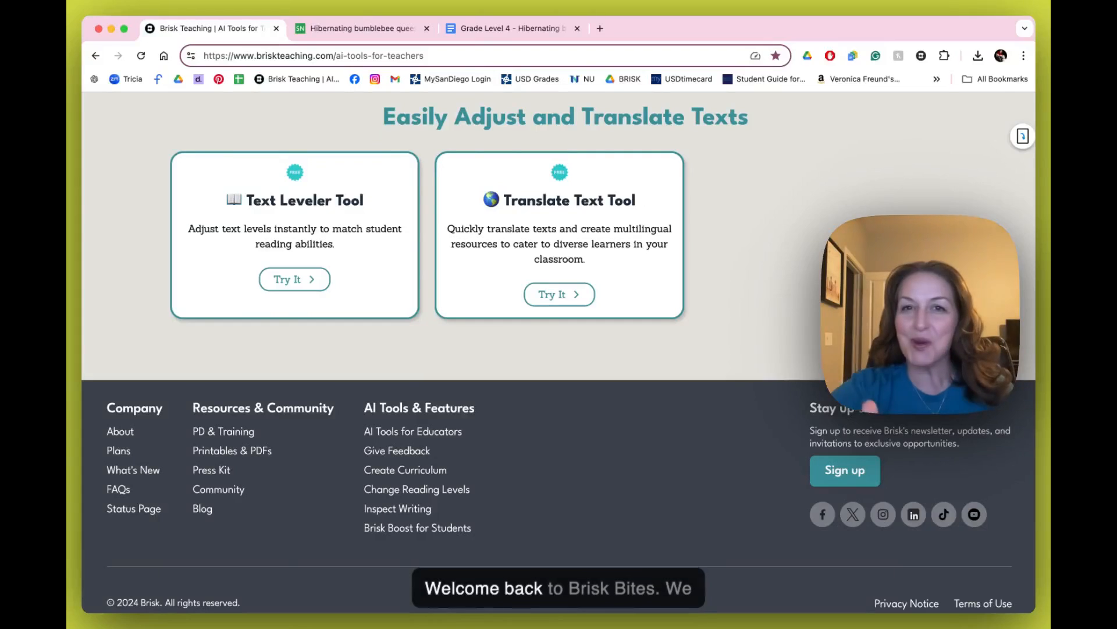
mouse_move(714, 292)
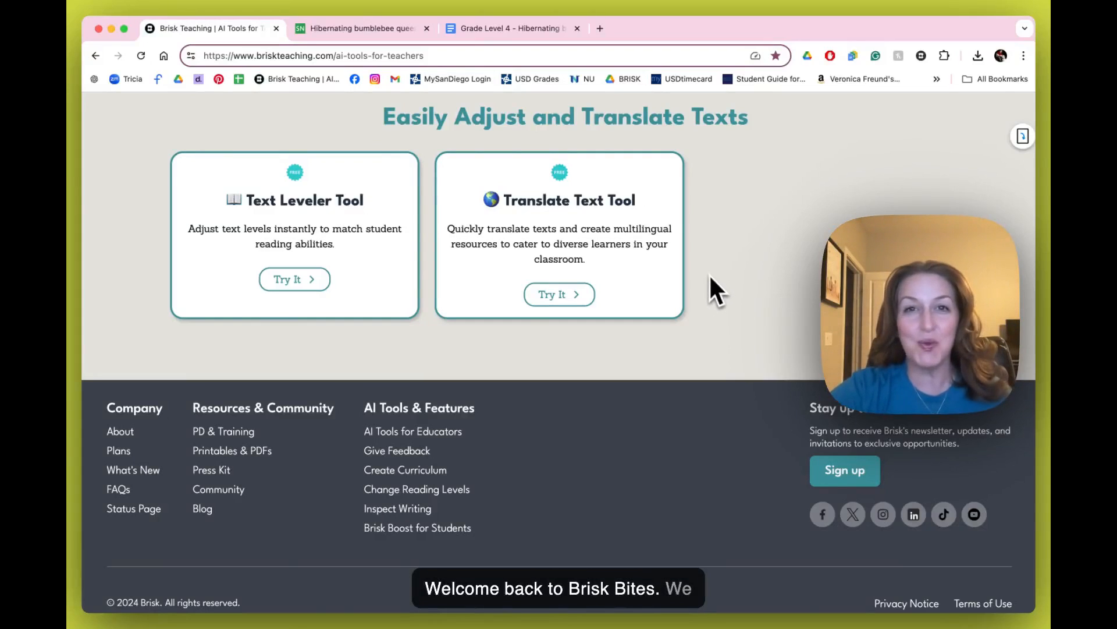
Switch to the Grade Level 4 bumblebee queens article and scroll through its sections.
scroll("down", 3)
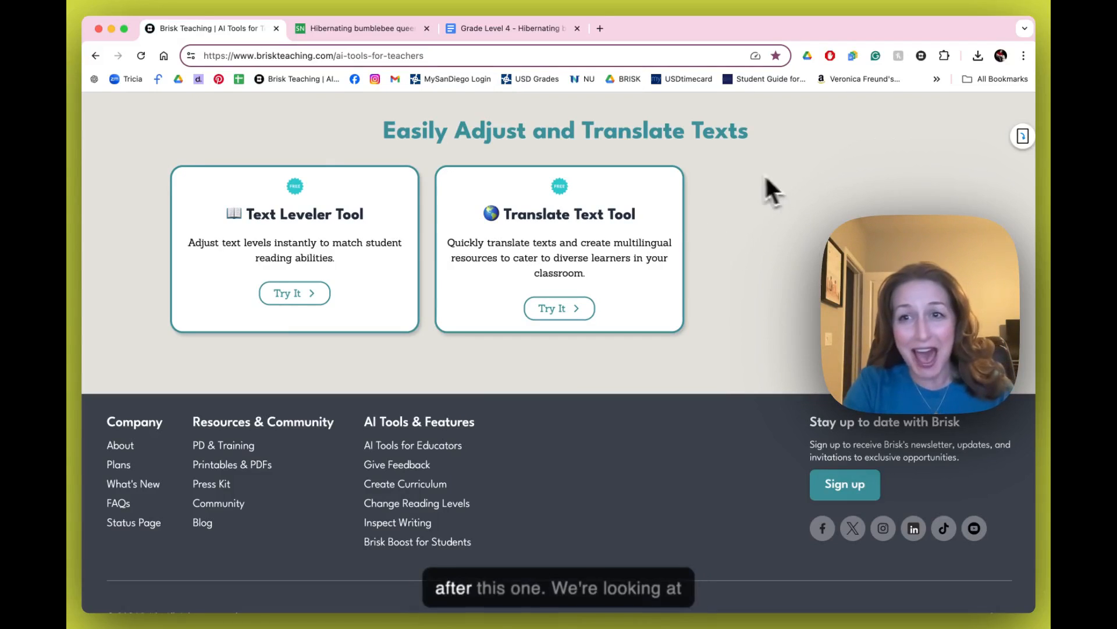
mouse_move(603, 235)
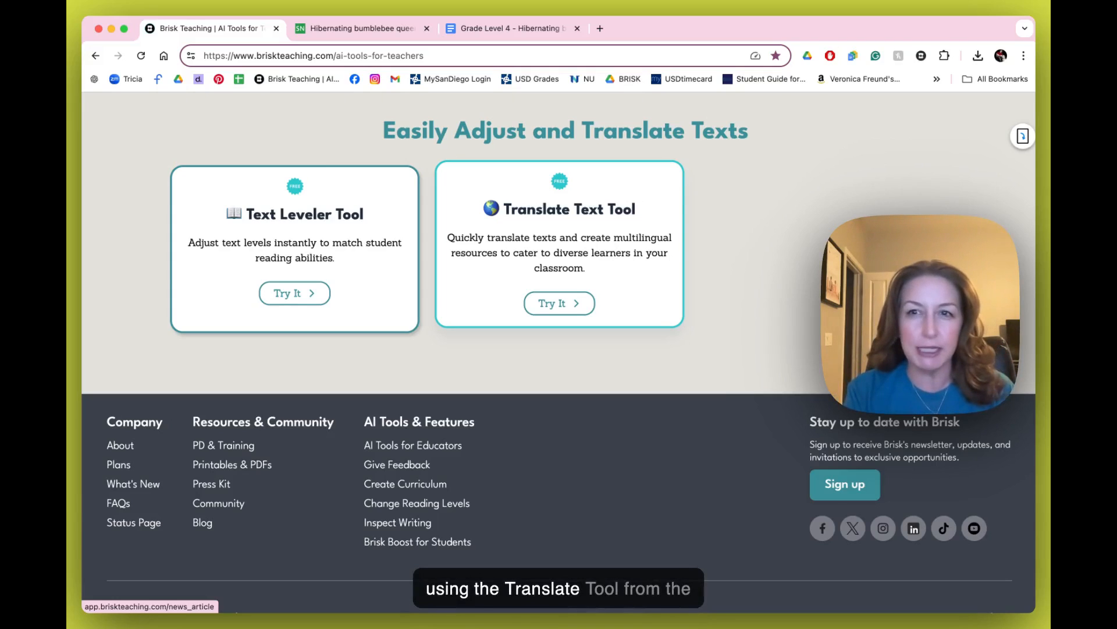
mouse_move(605, 242)
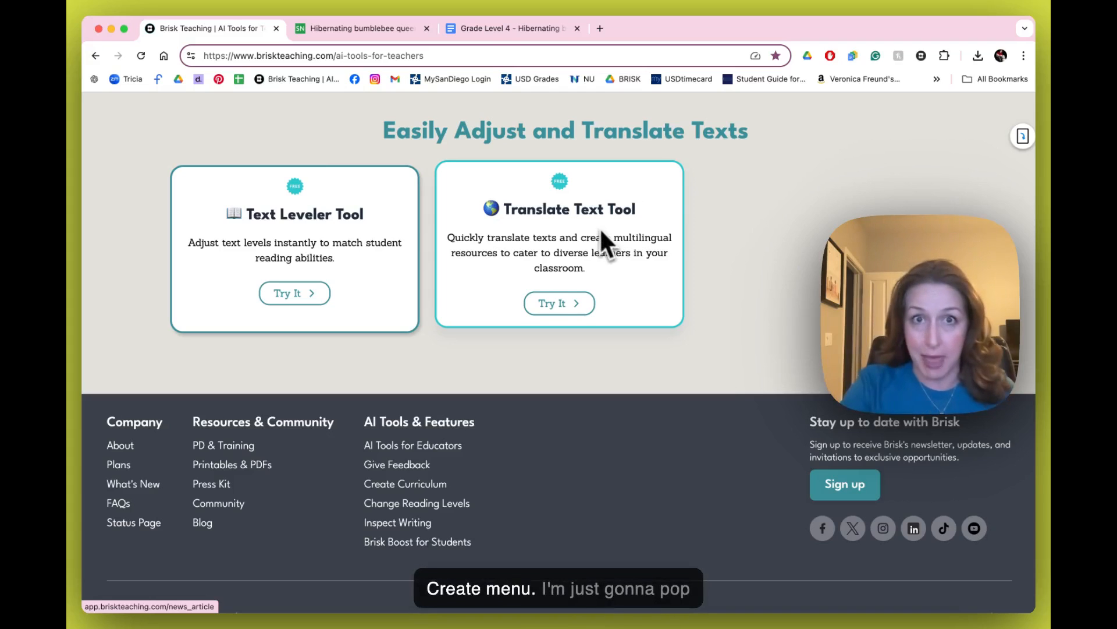
left_click(510, 28)
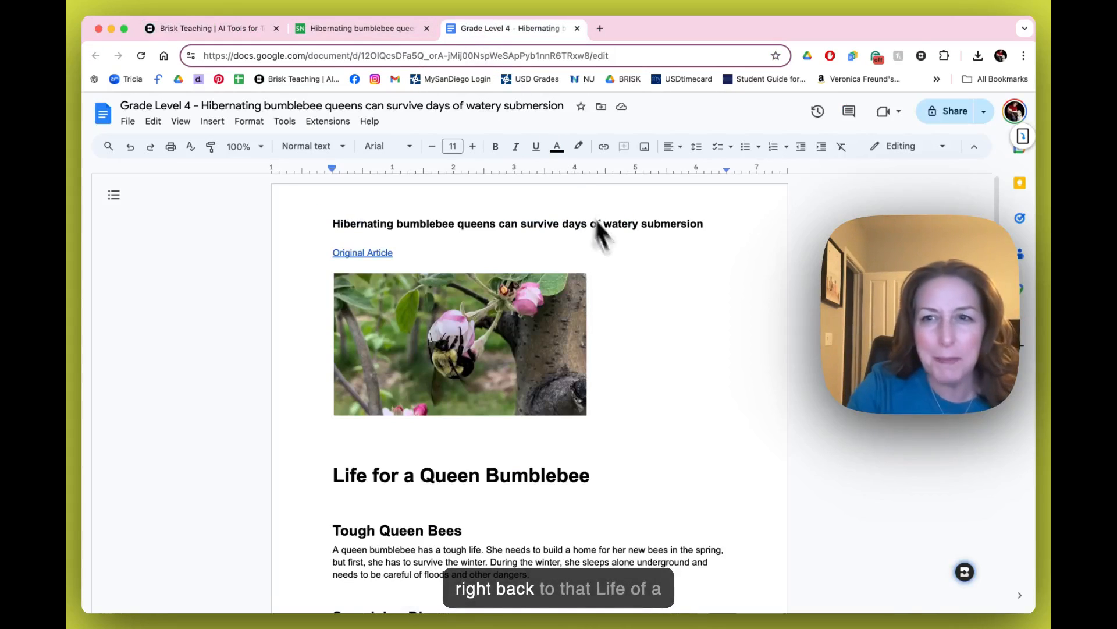
mouse_move(754, 386)
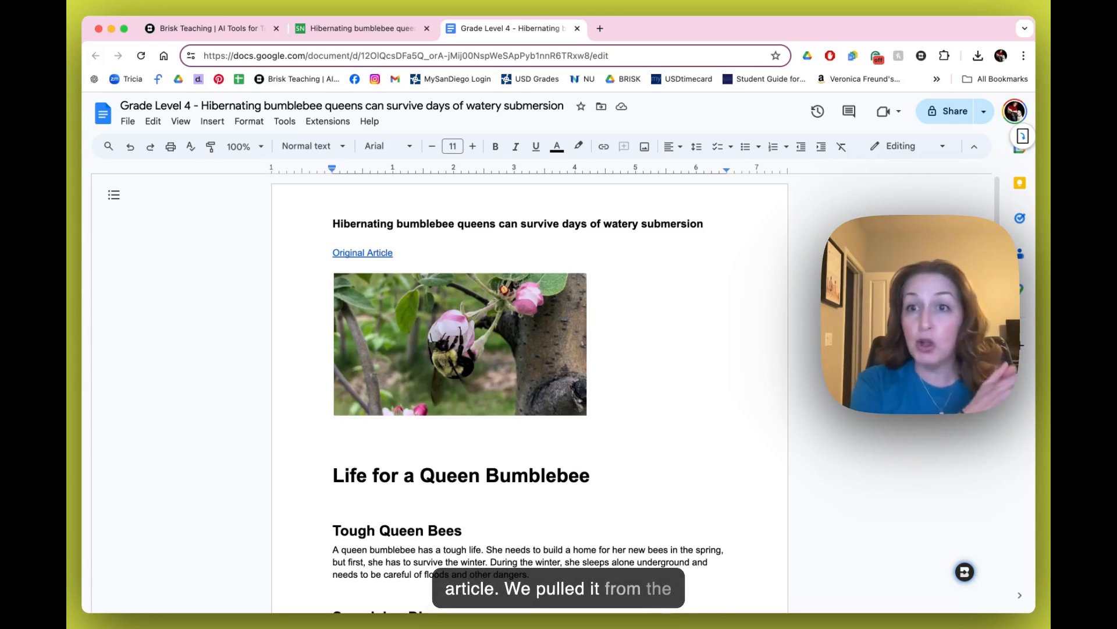
scroll("down", 3)
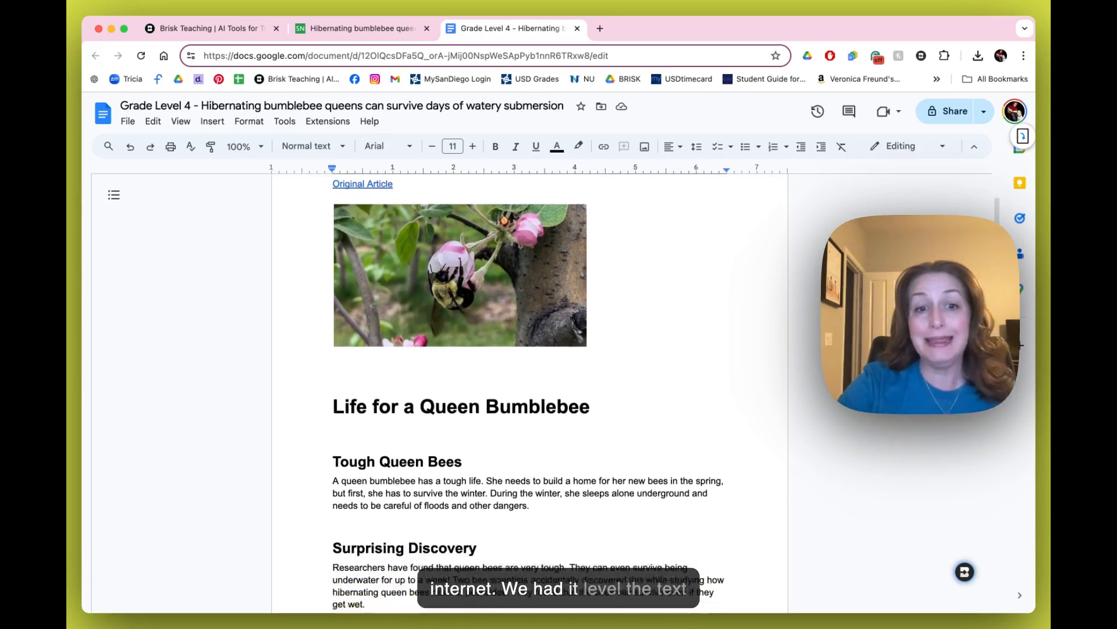
scroll("down", 3)
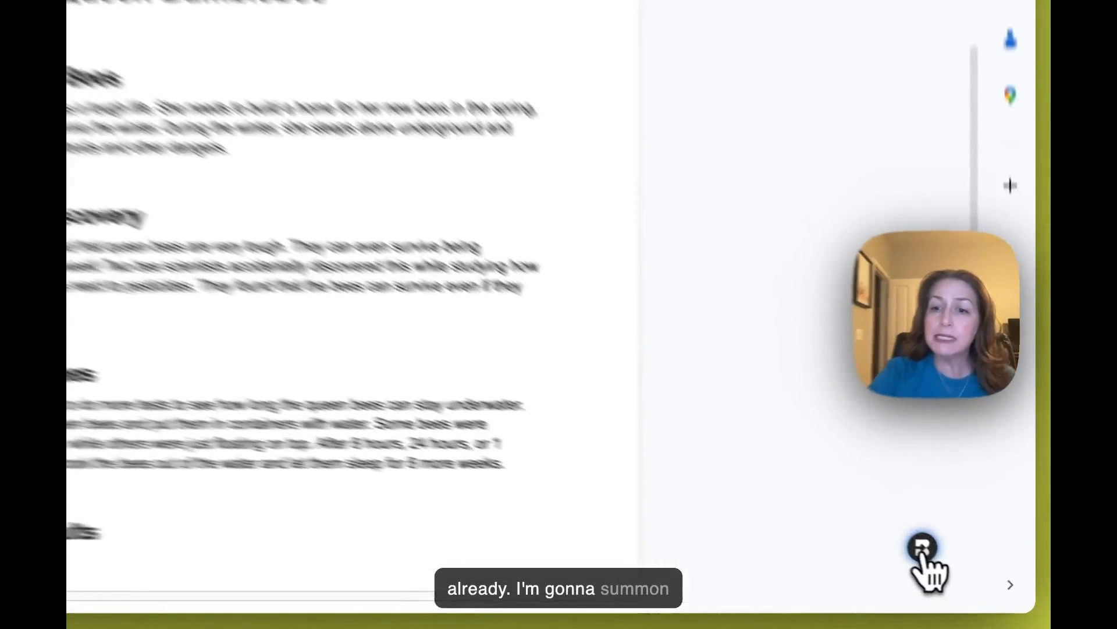
Start a Brisk Translation from the Create library, drafting 'Translate this document'.
left_click(923, 546)
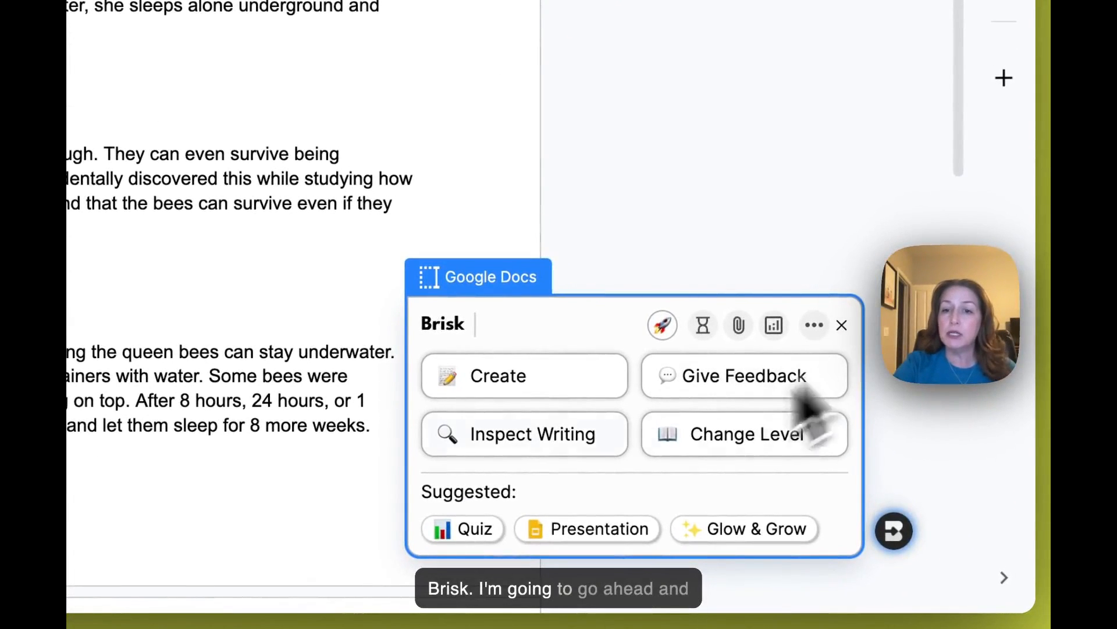
left_click(500, 376)
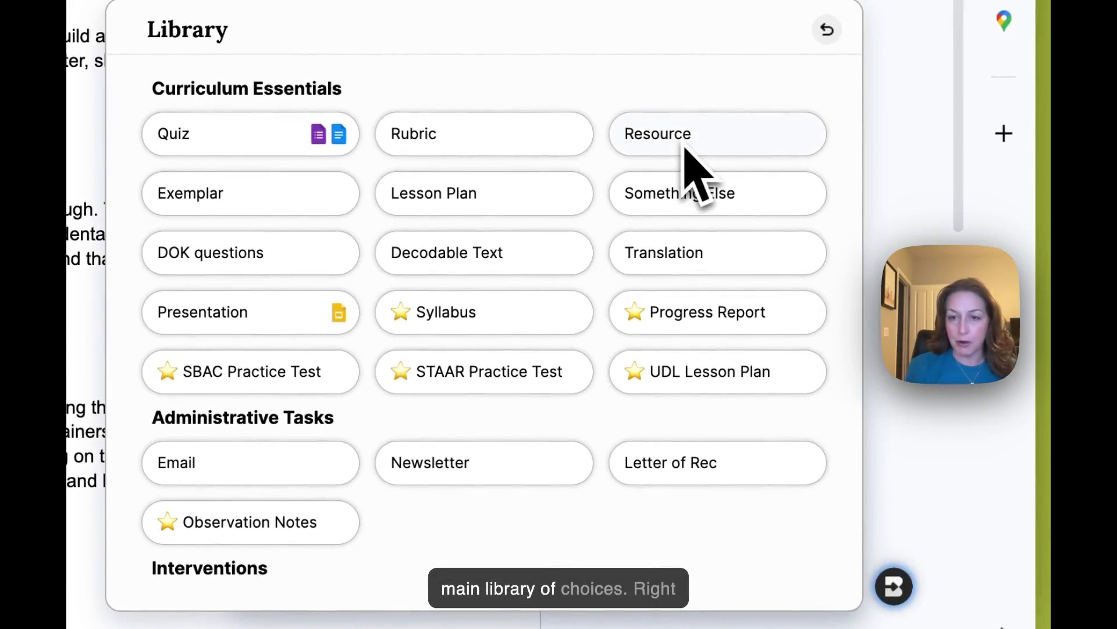
left_click(716, 252)
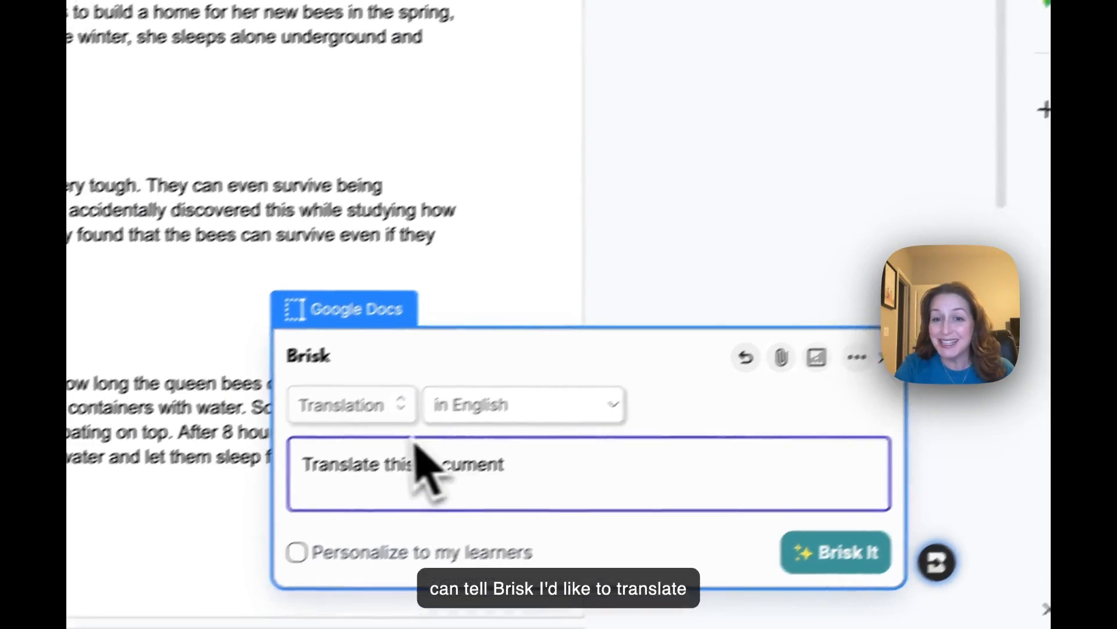
Change the translation's target language from English to Farsi.
left_click(524, 404)
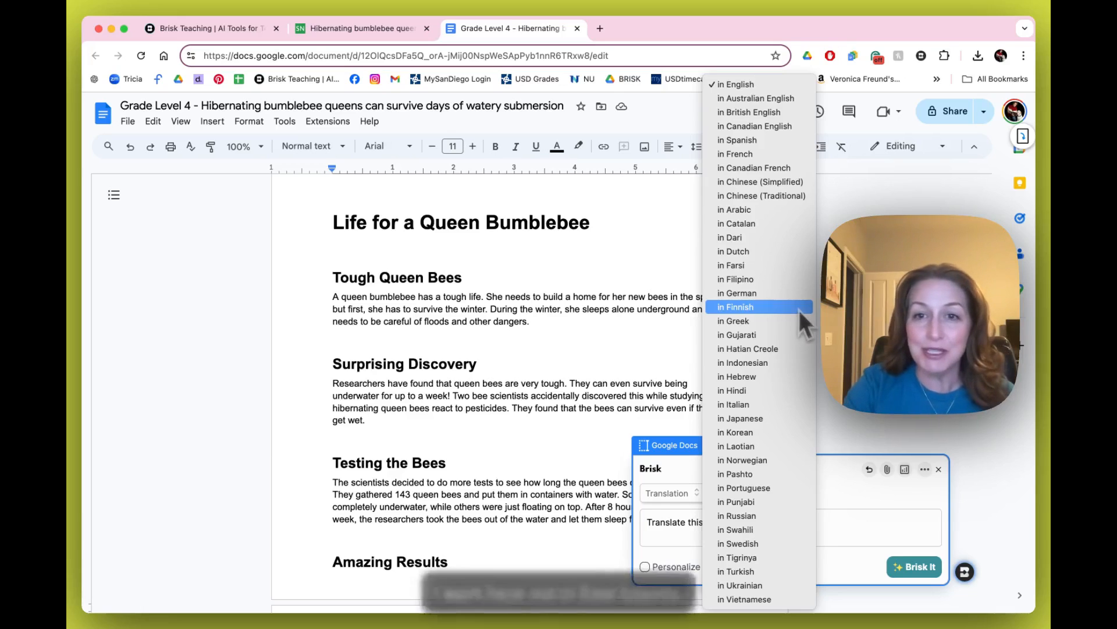
mouse_move(757, 265)
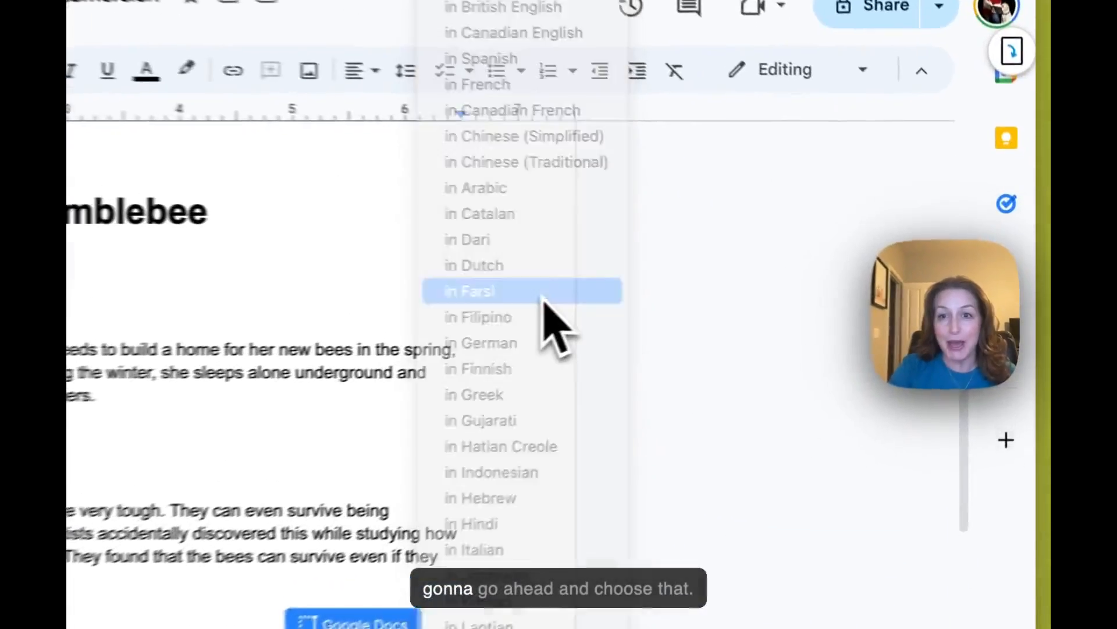
left_click(468, 290)
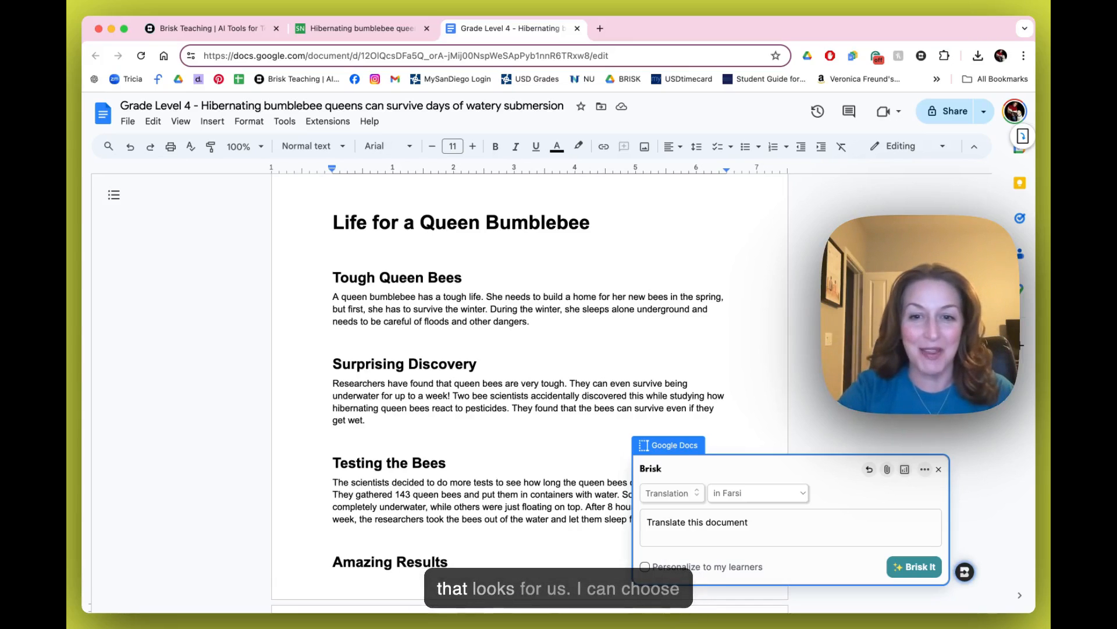
mouse_move(914, 567)
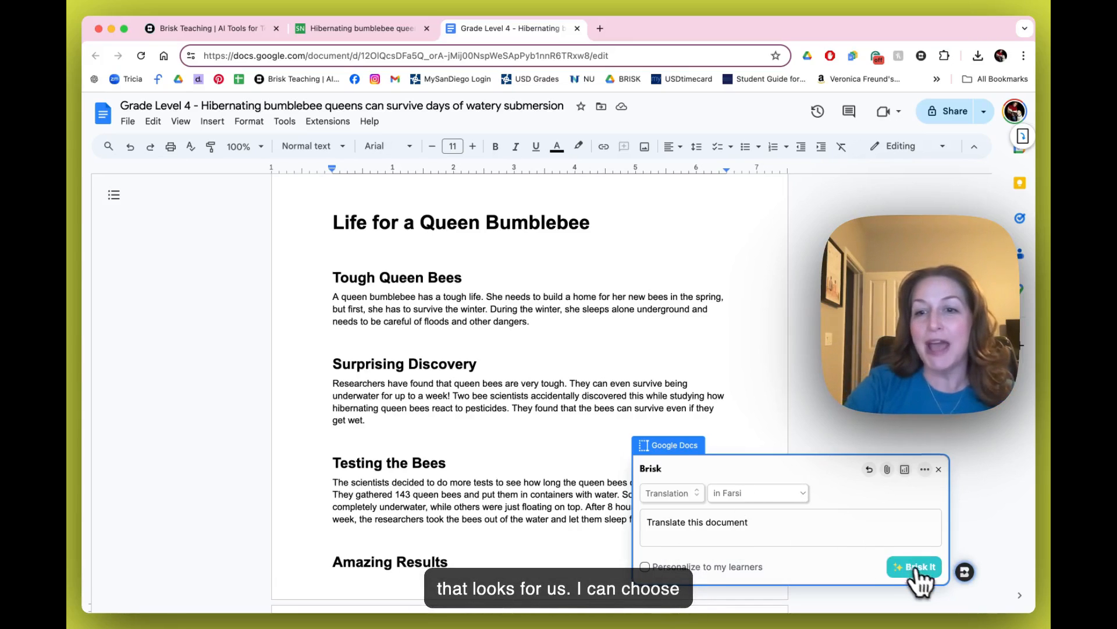
Generate the Farsi translation and review it below the English Royal Mystery section.
left_click(916, 567)
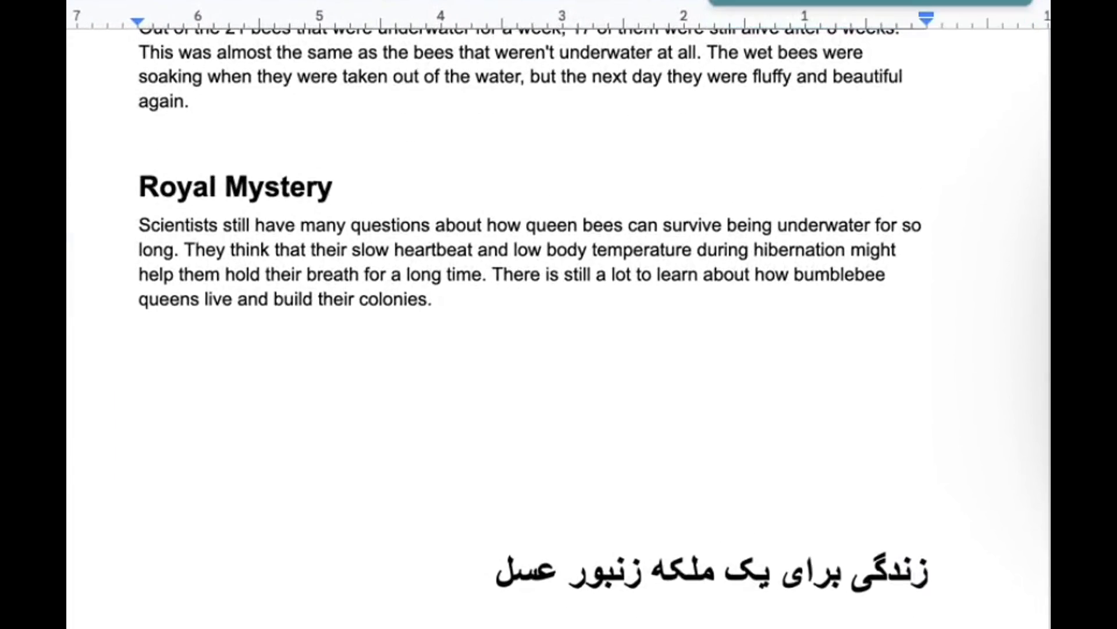
scroll("down", 3)
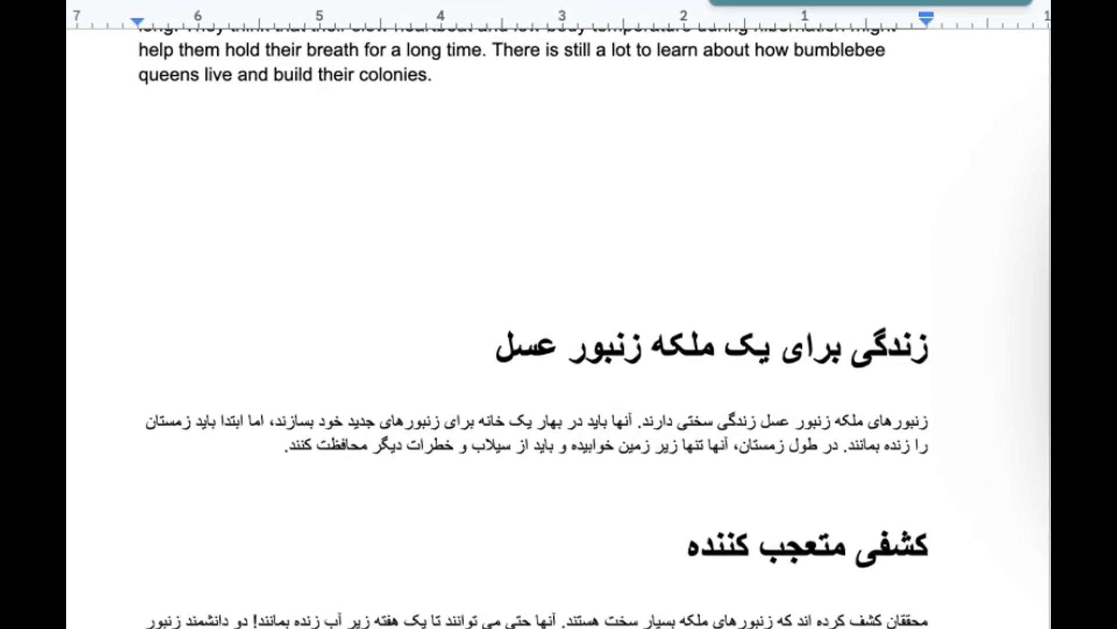
scroll("down", 3)
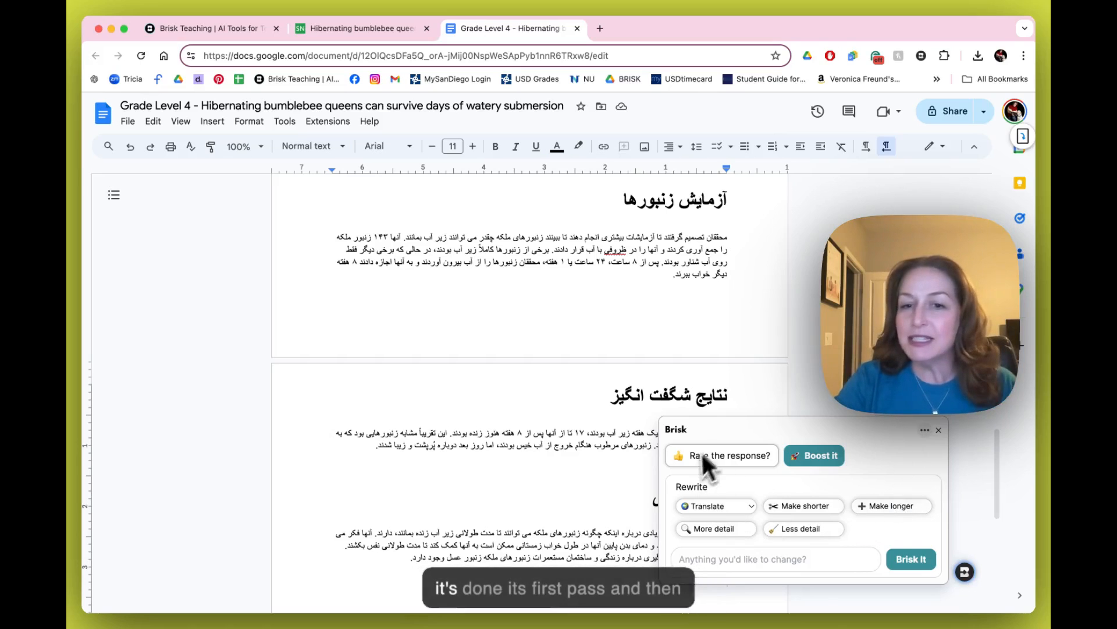
mouse_move(710, 510)
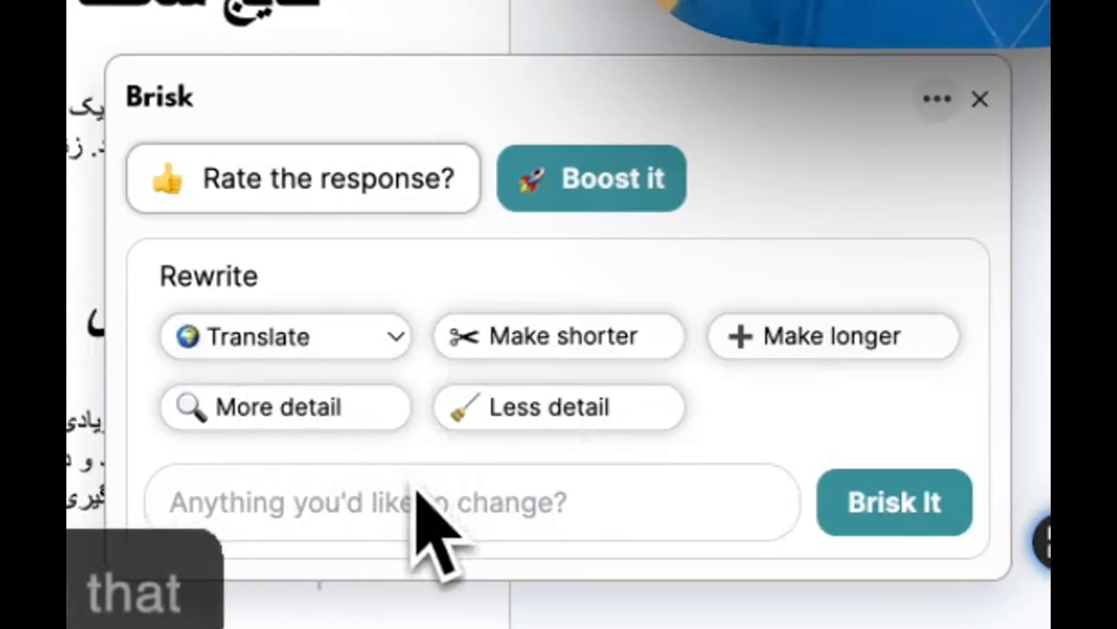
left_click(894, 502)
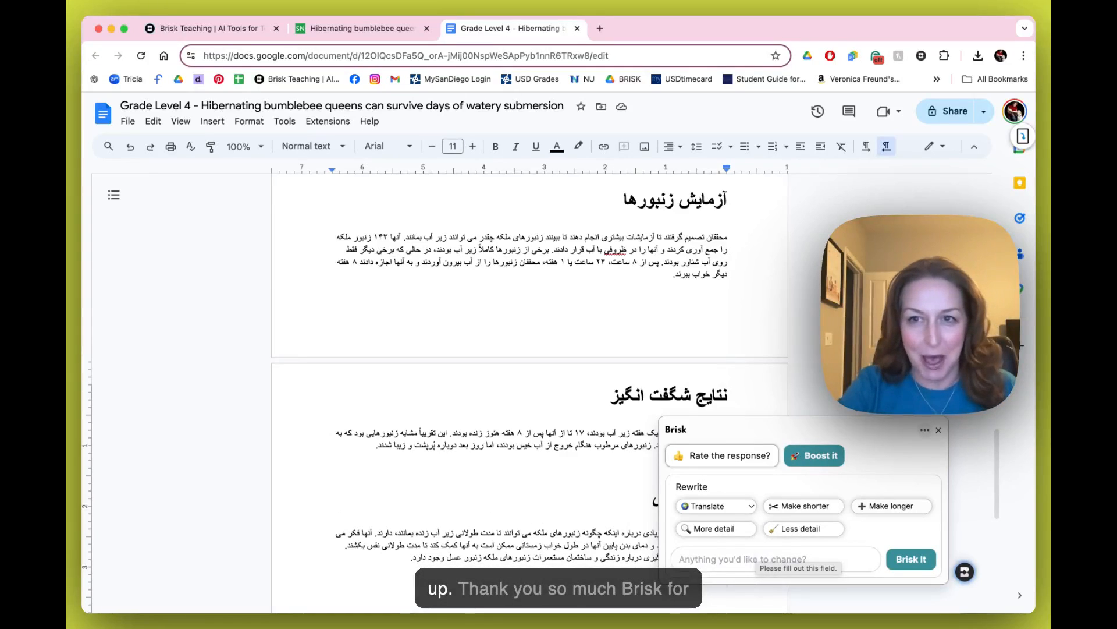
mouse_move(779, 510)
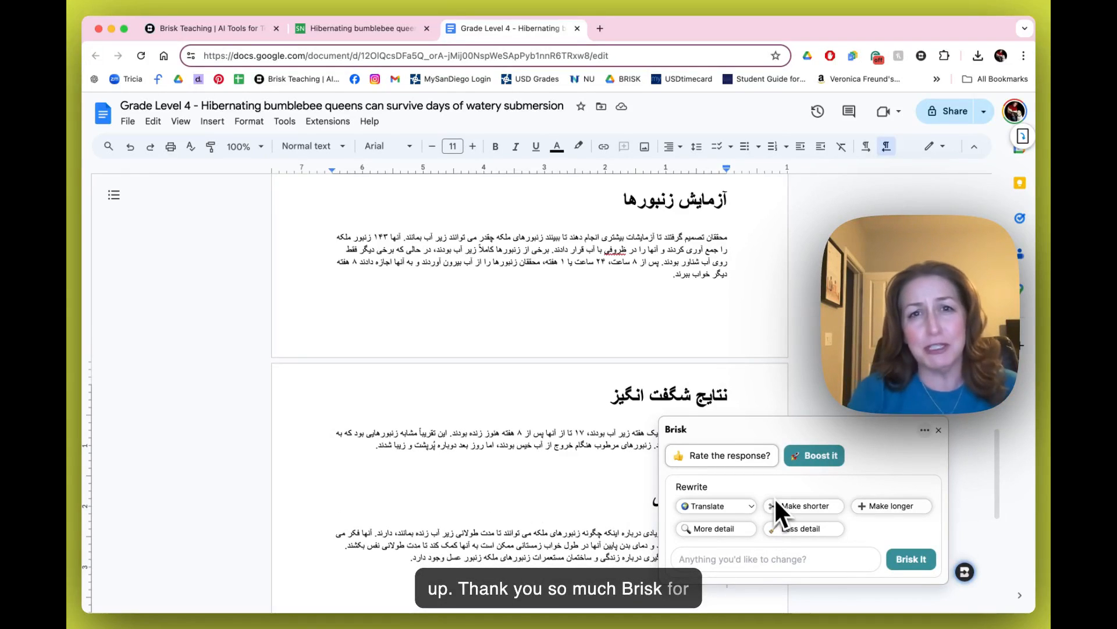